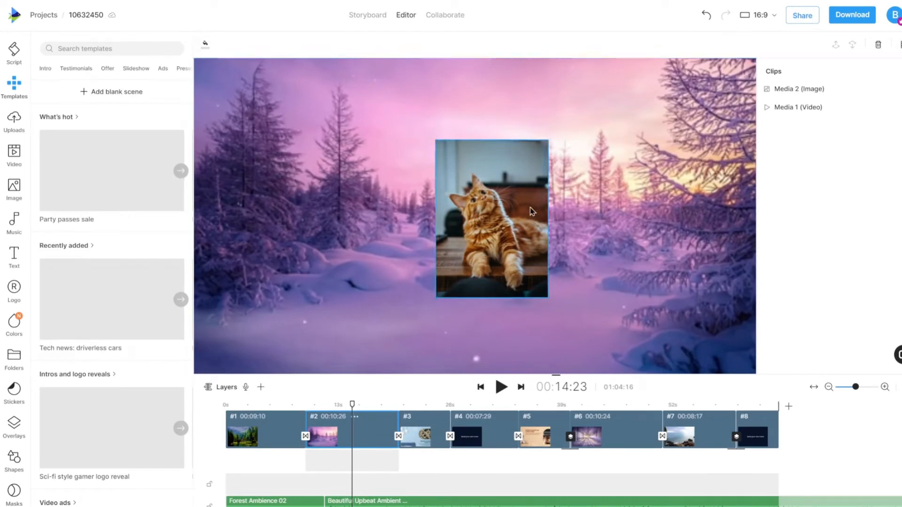
Select the cat image on the snowy forest canvas and find its Effects option
click(491, 218)
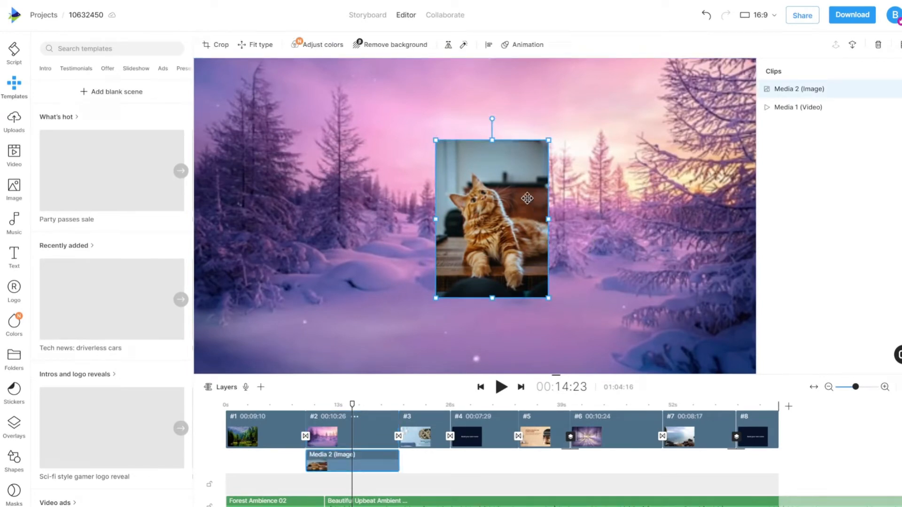
mouse_move(463, 45)
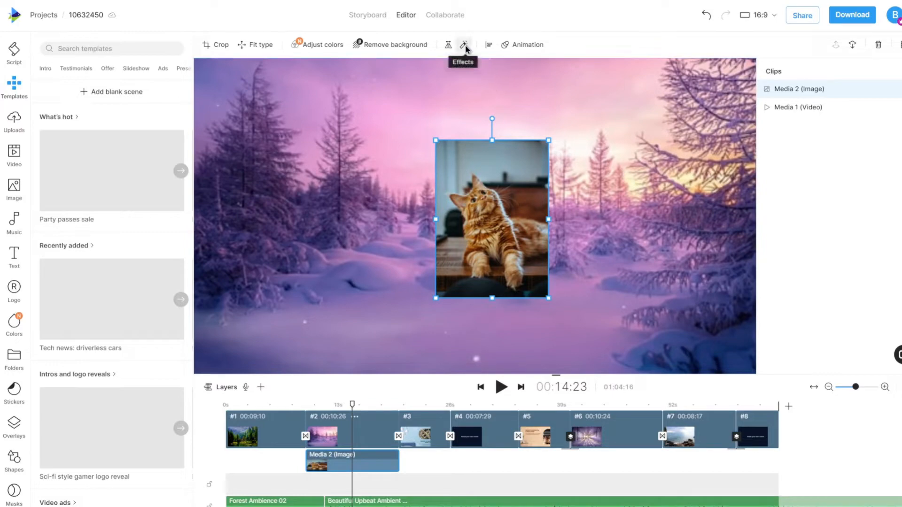
click(465, 44)
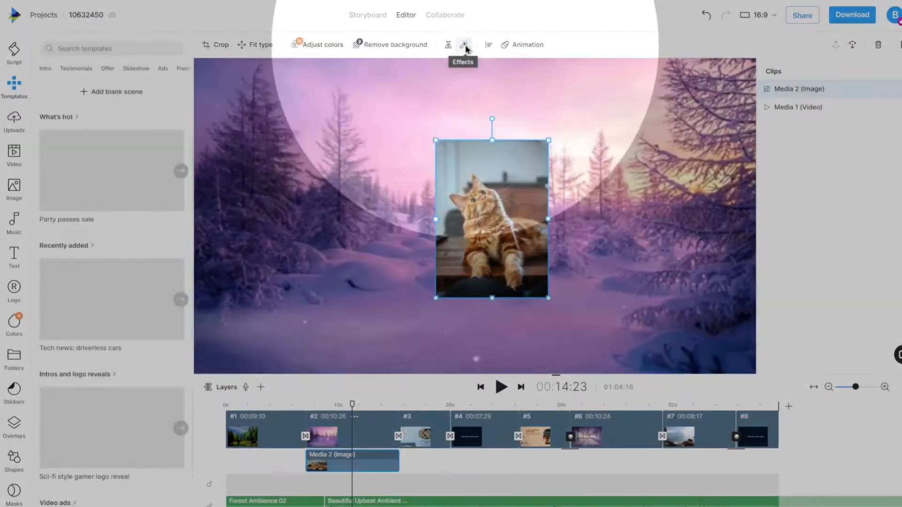
Open Effects and expand the Drop Shadow section for the cat image
click(465, 45)
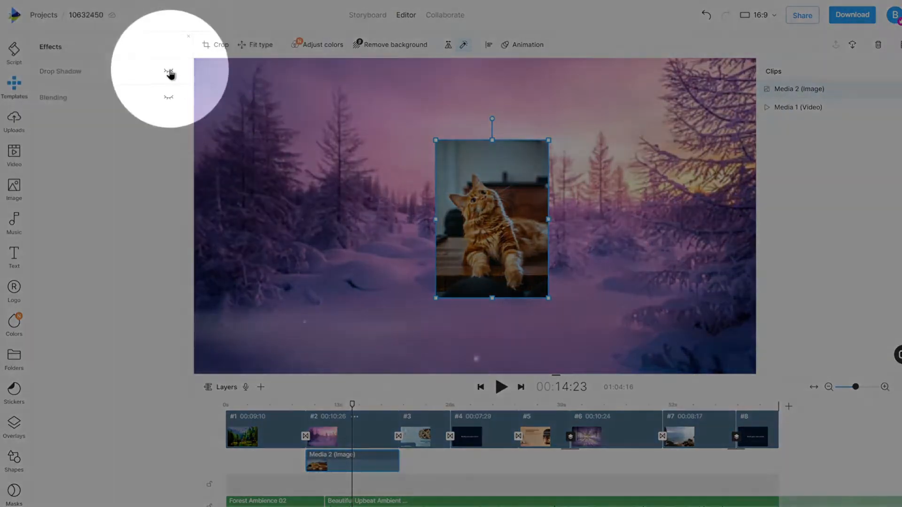
click(168, 72)
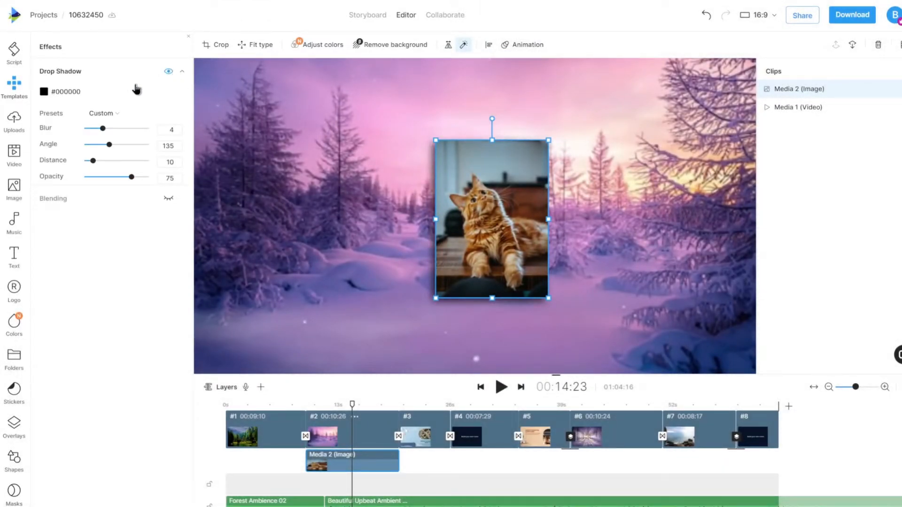
Change the drop shadow colour to bright red #F50000
click(44, 91)
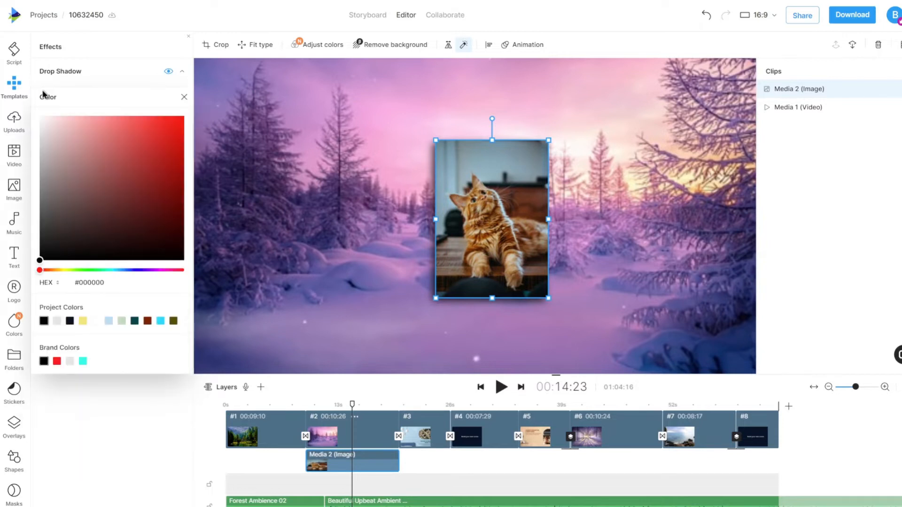
click(180, 161)
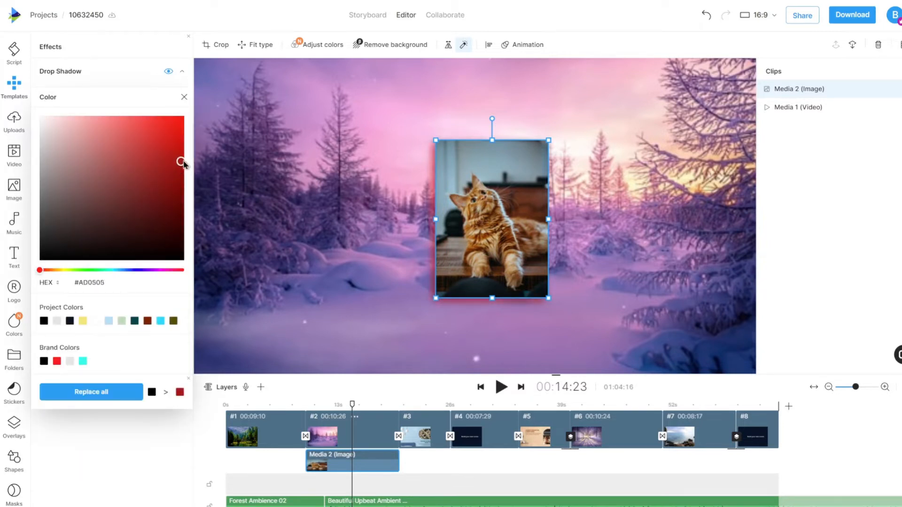
drag(180, 162, 184, 123)
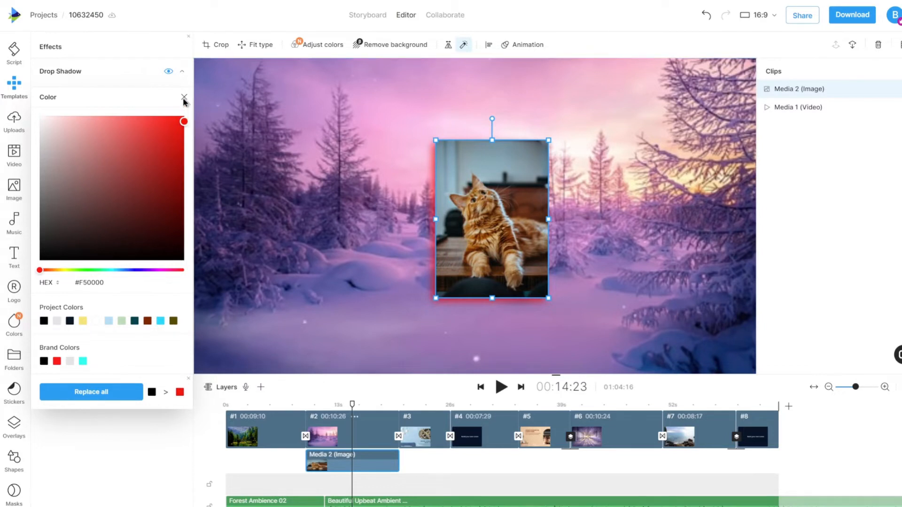
click(184, 97)
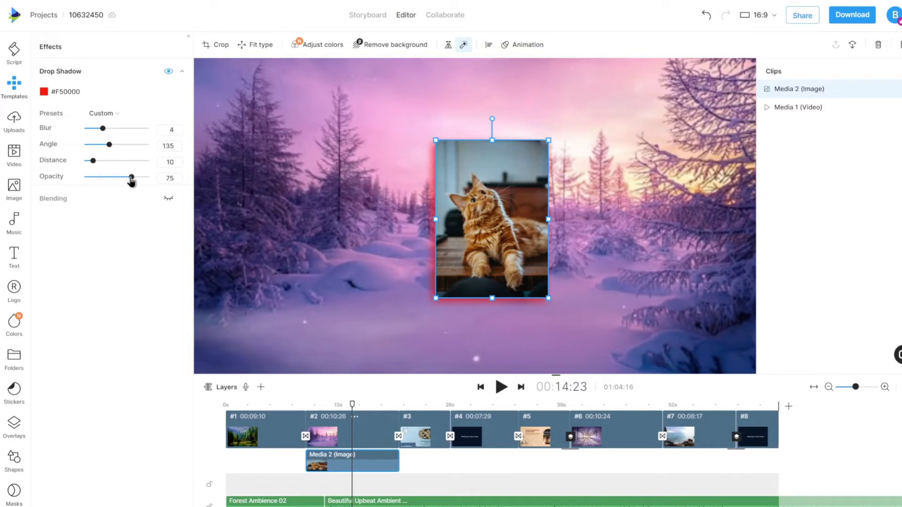
Set the red shadow to opacity 96, distance 65, angle 193 and blur 5
drag(131, 178, 124, 178)
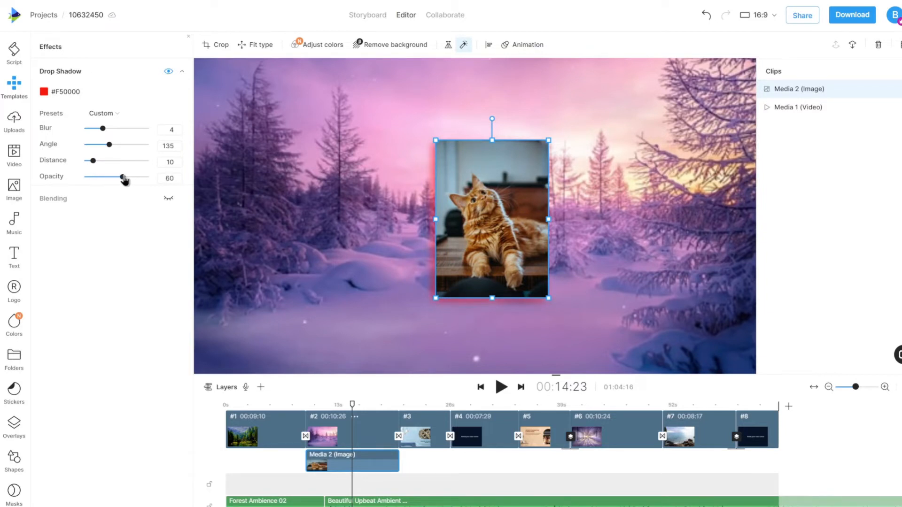
drag(124, 178, 144, 177)
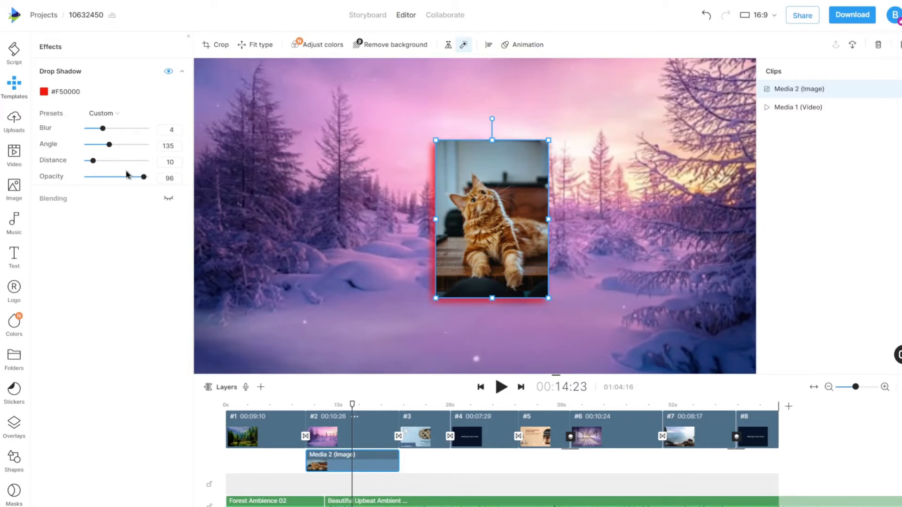
drag(90, 161, 118, 161)
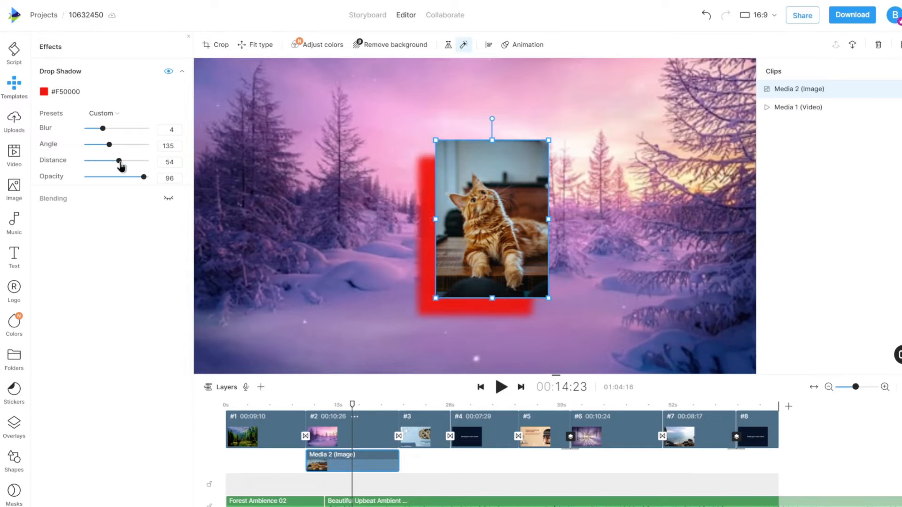
drag(118, 162, 124, 162)
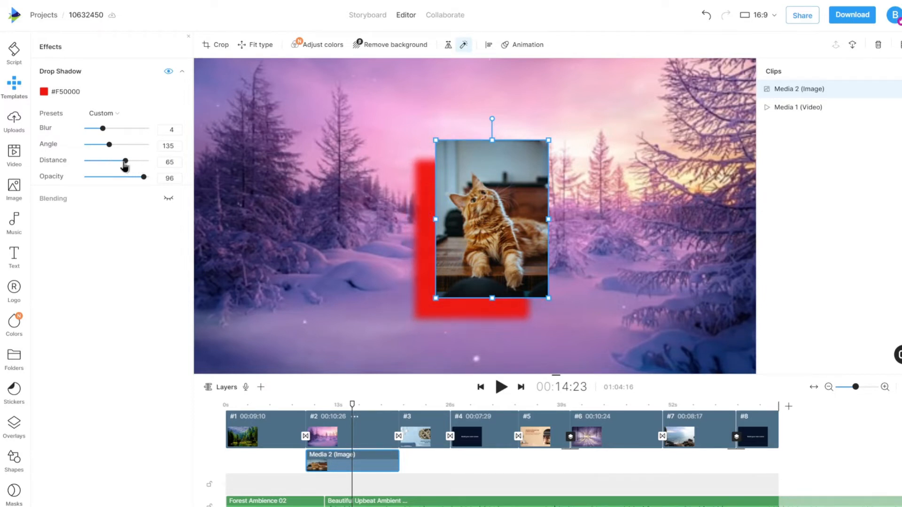
drag(109, 146, 138, 146)
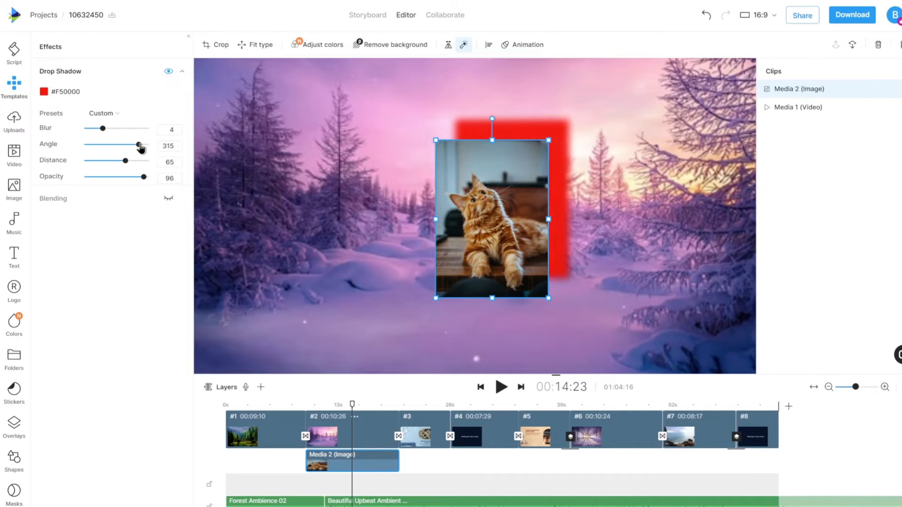
drag(138, 146, 118, 146)
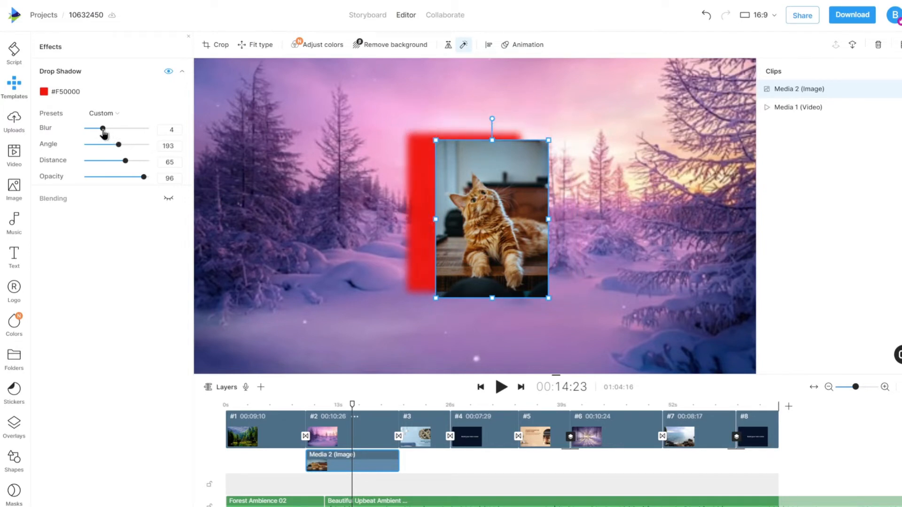
drag(102, 130, 145, 130)
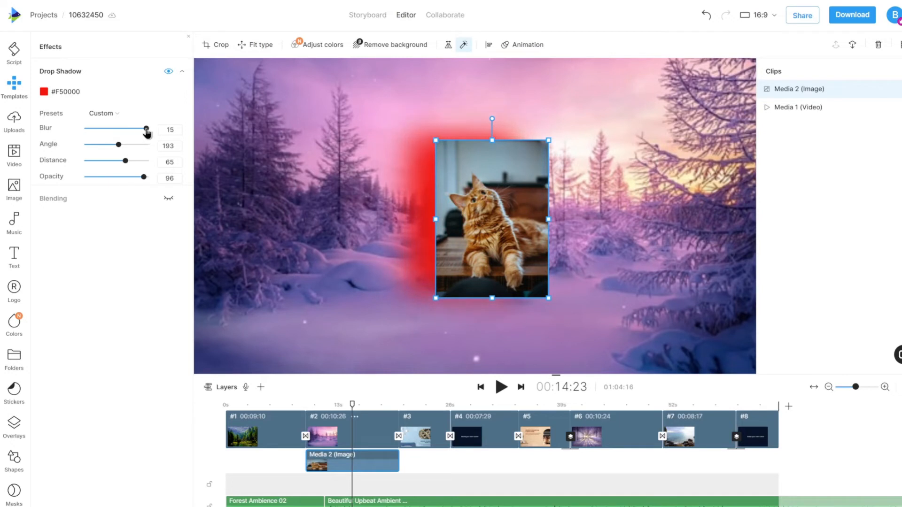
drag(146, 130, 103, 131)
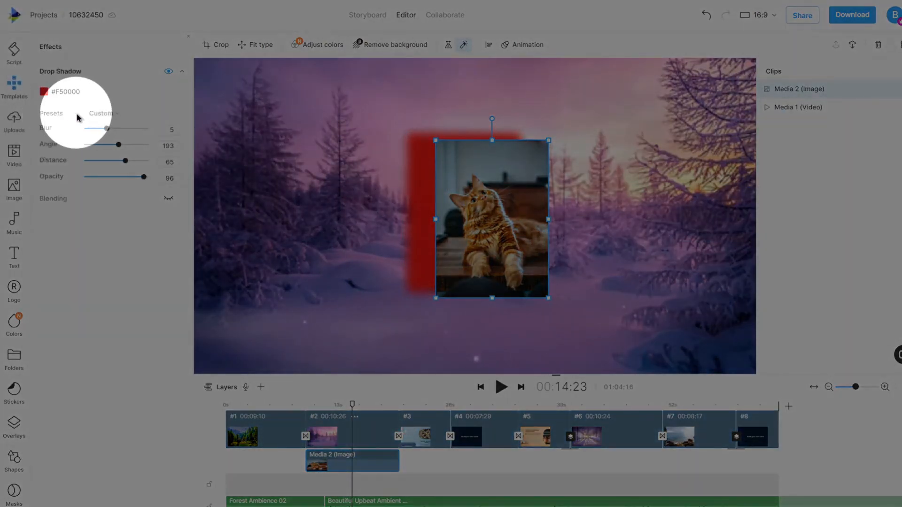
Apply the Hard Right shadow preset (blur 0, angle 0, distance 10, opacity 100)
click(134, 113)
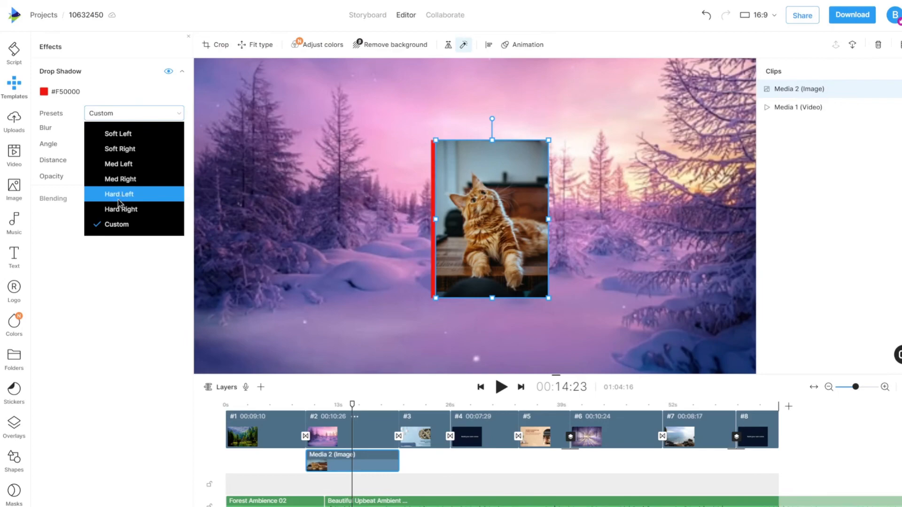
click(120, 209)
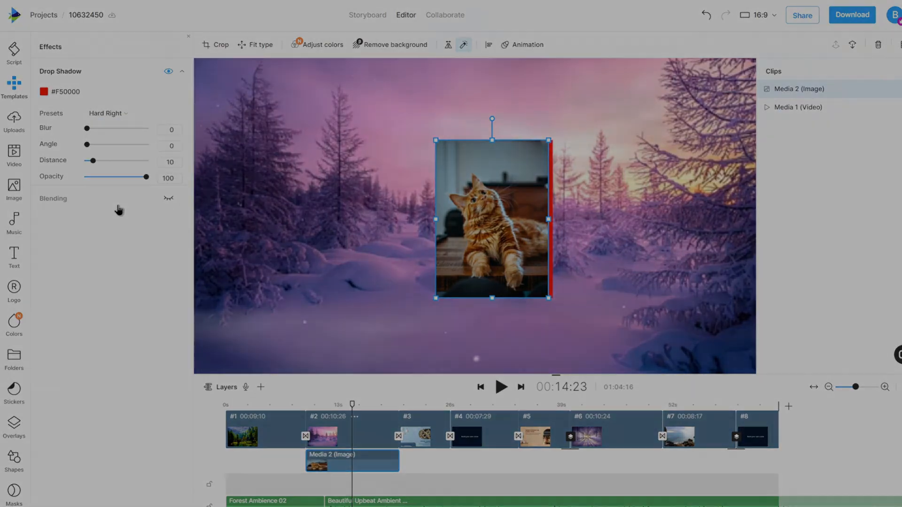